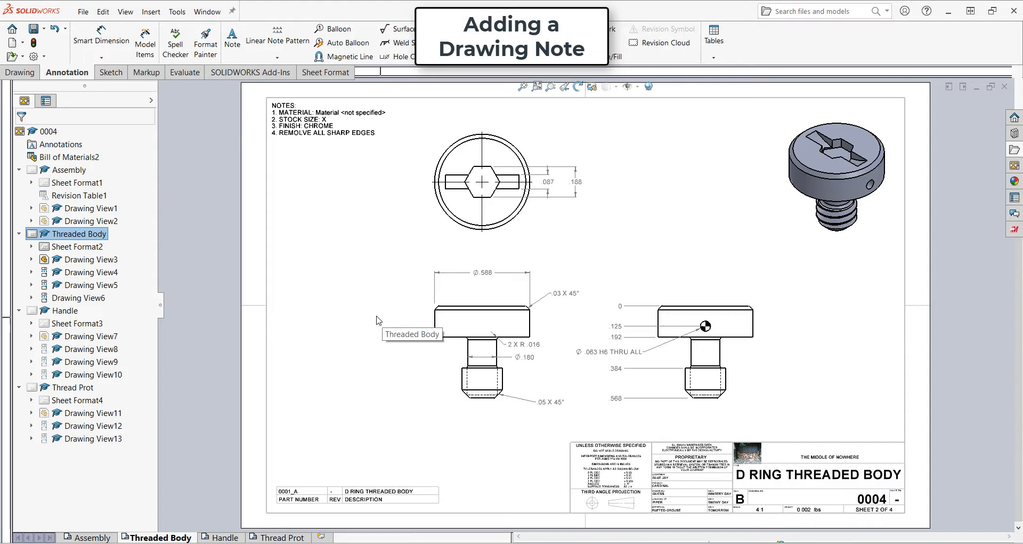
{"action": "mouse_move", "coordinate": [93, 79]}
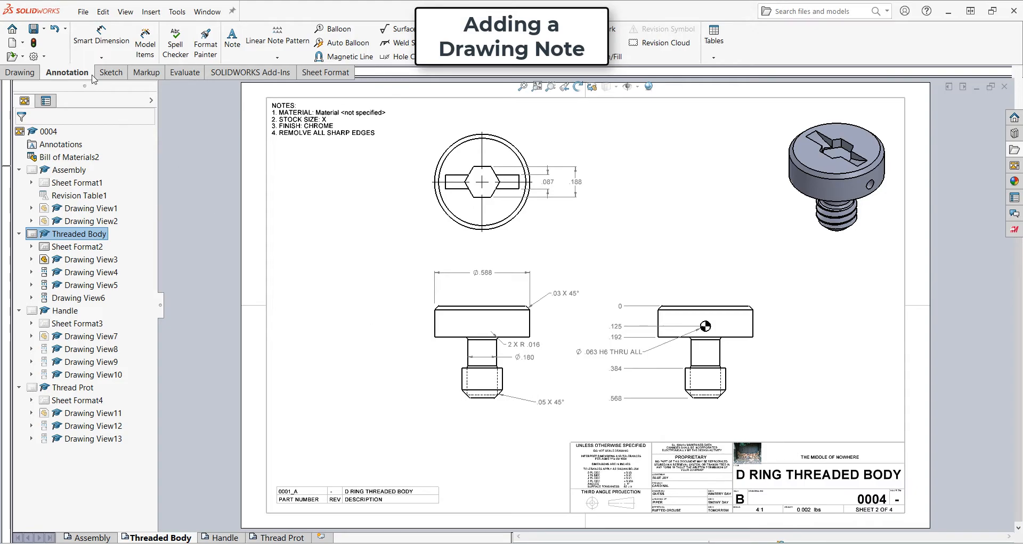
Step: Start a leadered Note on the front view of the threaded body
{"action": "left_click", "coordinate": [232, 34]}
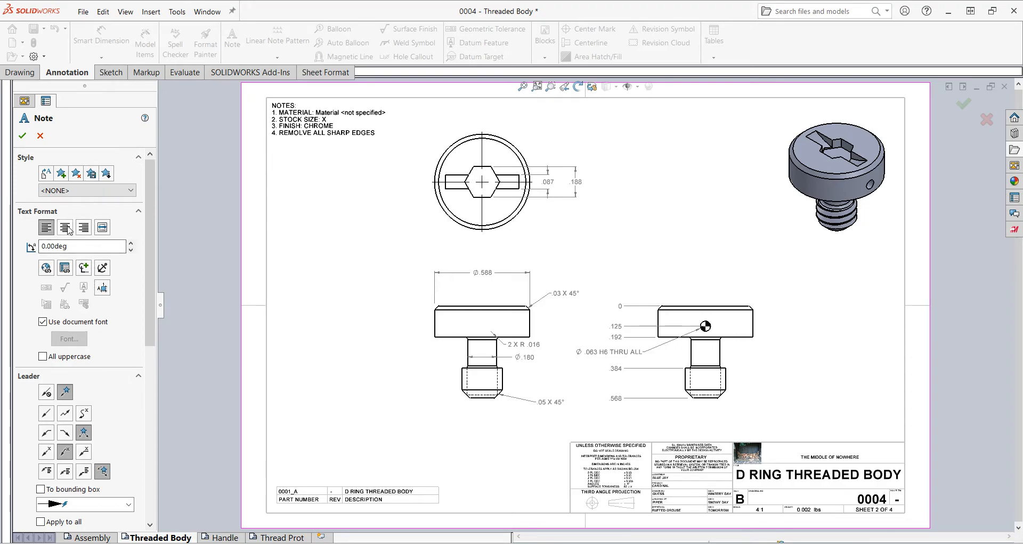
{"action": "mouse_move", "coordinate": [65, 268]}
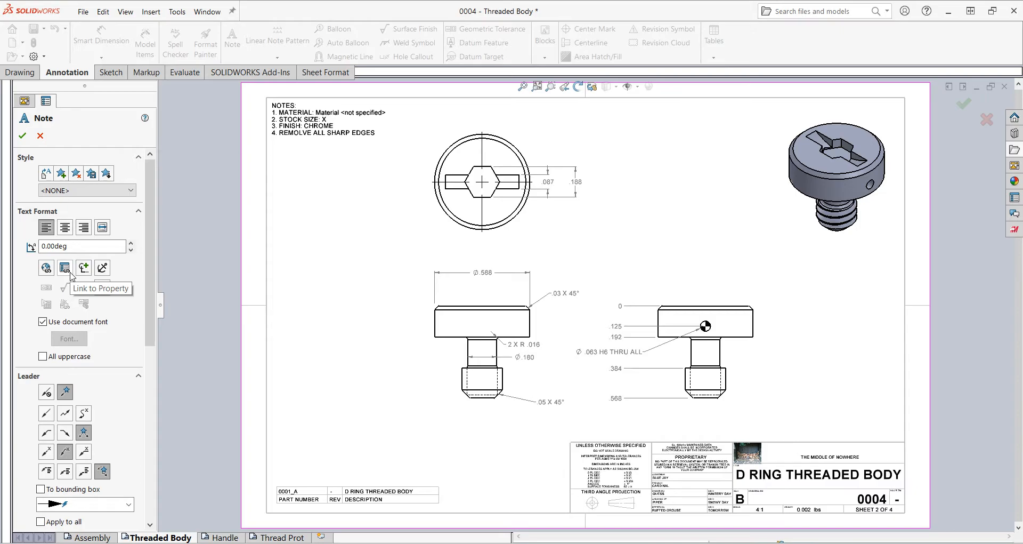
{"action": "scroll", "scroll_direction": "down", "scroll_amount": 3}
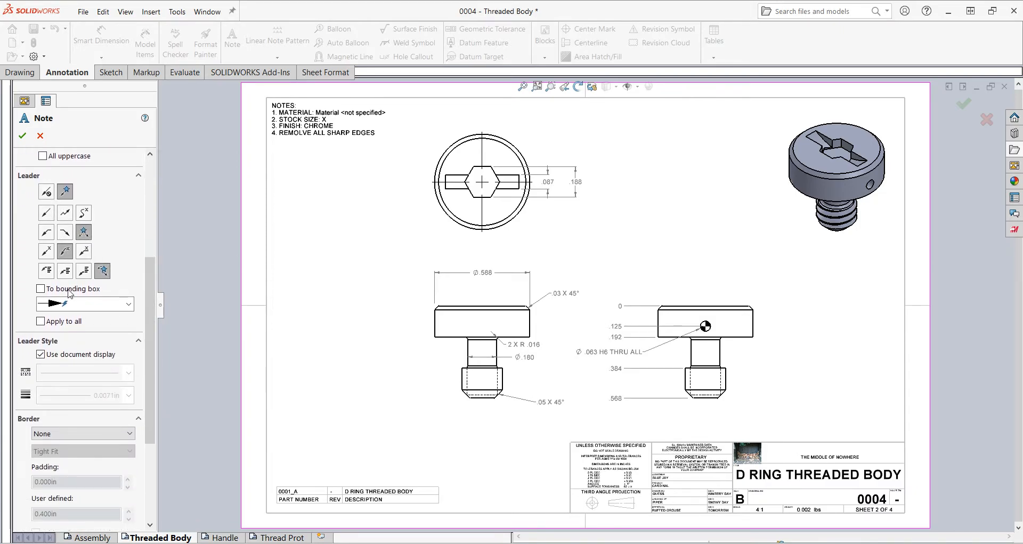
{"action": "scroll", "scroll_direction": "down", "scroll_amount": 3}
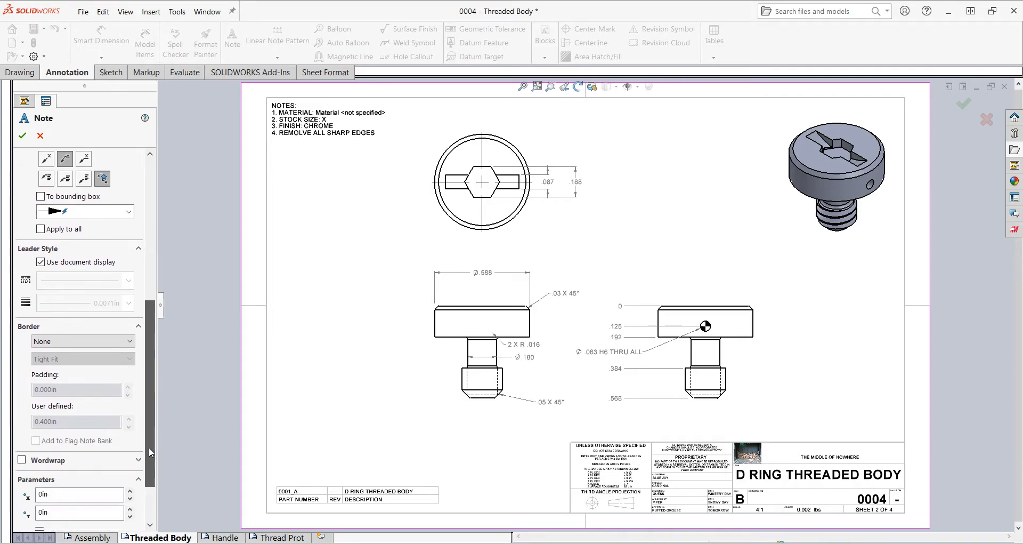
{"action": "scroll", "scroll_direction": "down", "scroll_amount": 3}
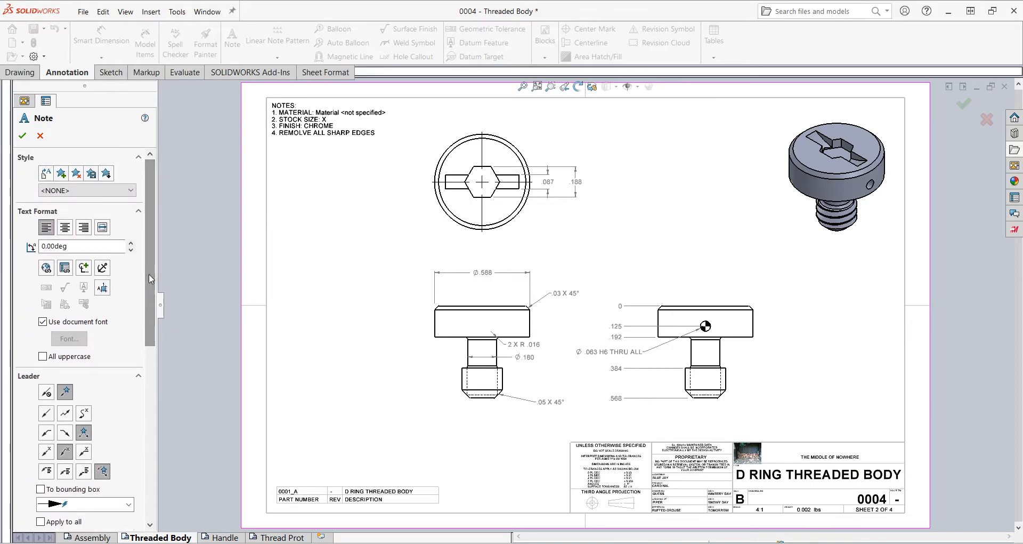
{"action": "left_click", "coordinate": [481, 381]}
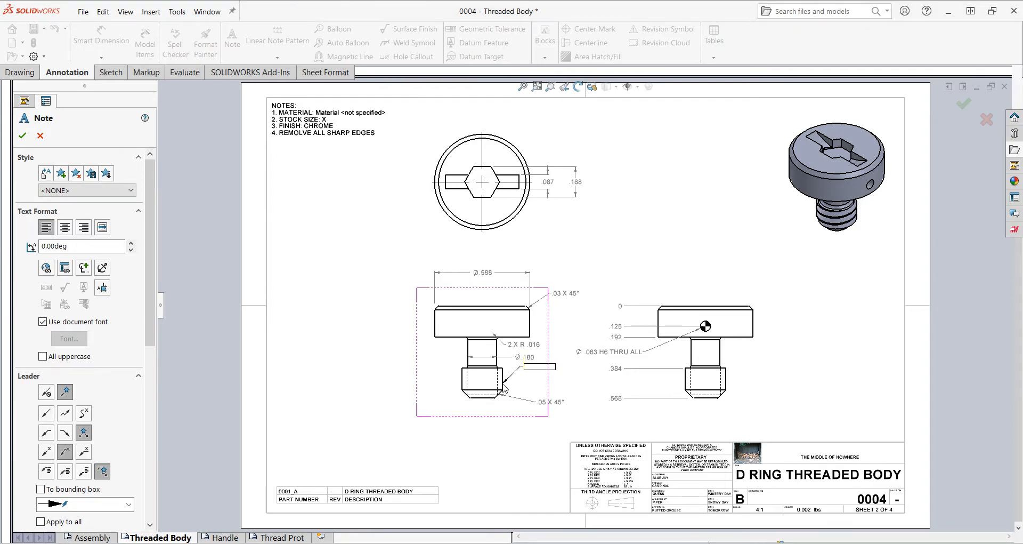
{"action": "mouse_move", "coordinate": [527, 378]}
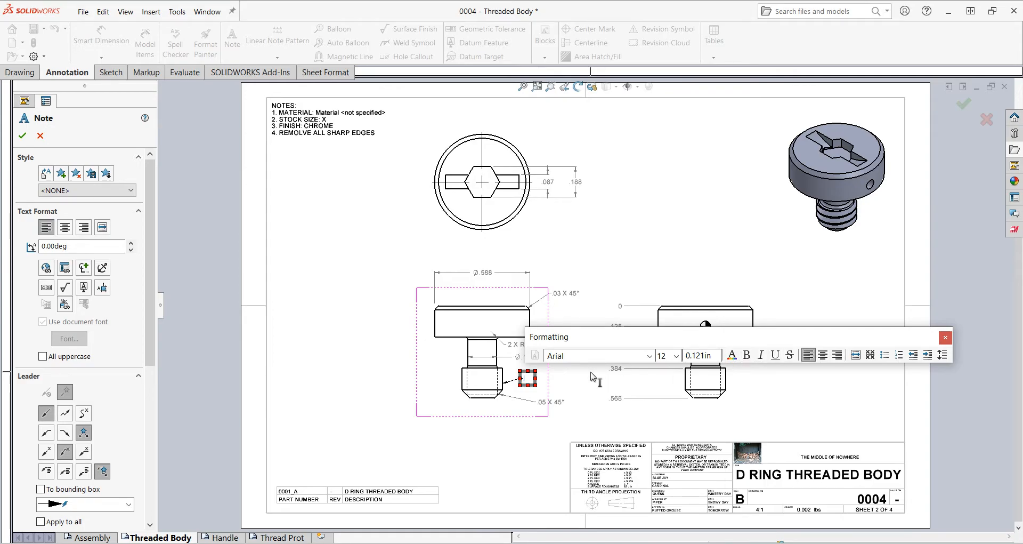
Step: Enter the thread callout text '1/4-20 UNC 2A' in the note
{"action": "type", "text": "1/4-20 U"}
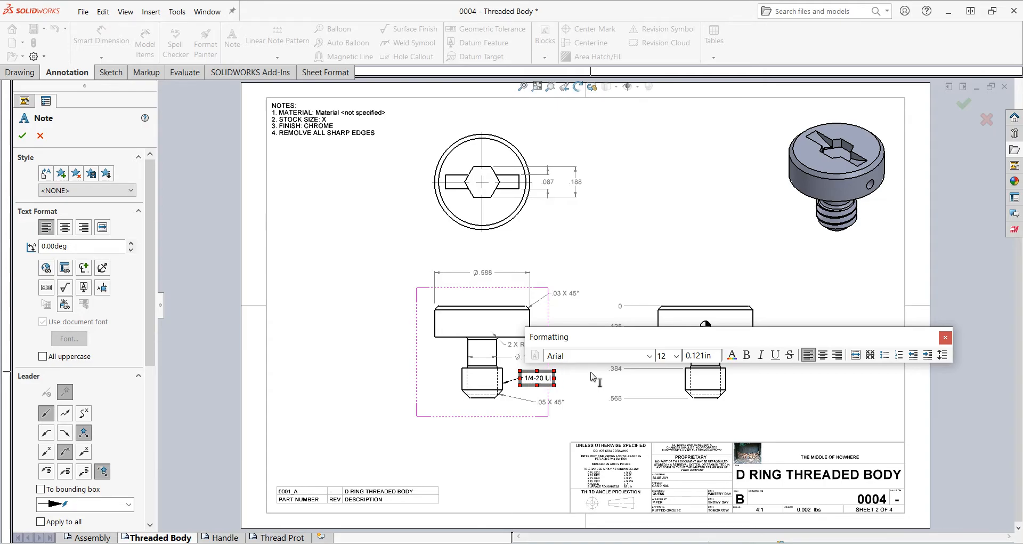
{"action": "type", "text": "NC 2A"}
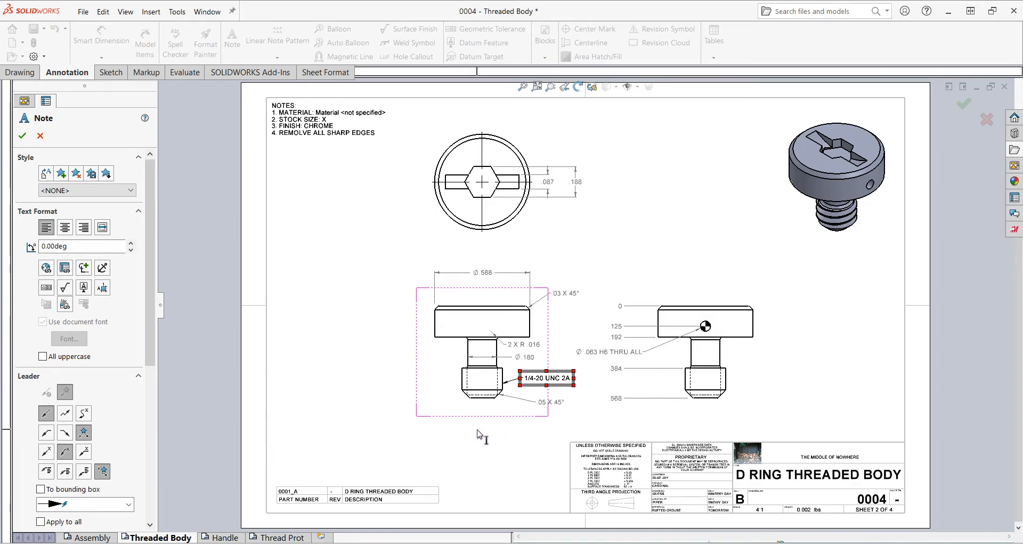
{"action": "mouse_move", "coordinate": [455, 439]}
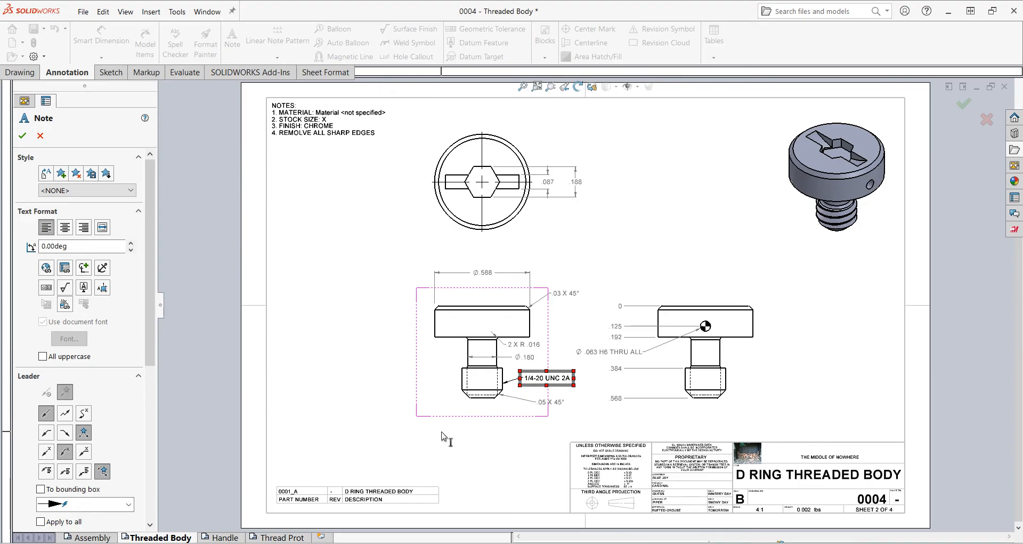
{"action": "mouse_move", "coordinate": [373, 384]}
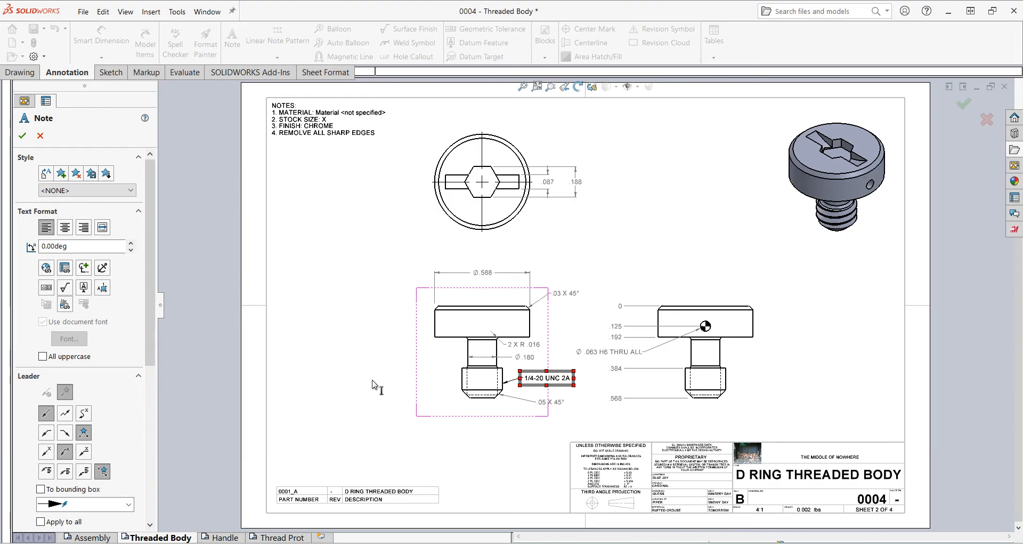